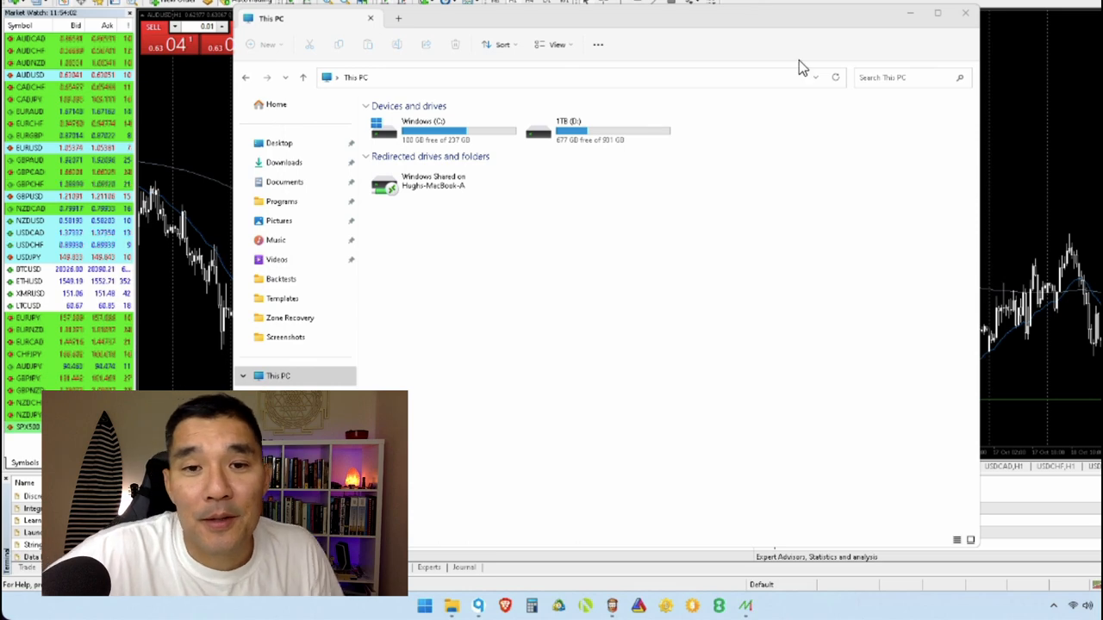
{"action": "mouse_move", "coordinate": [775, 214]}
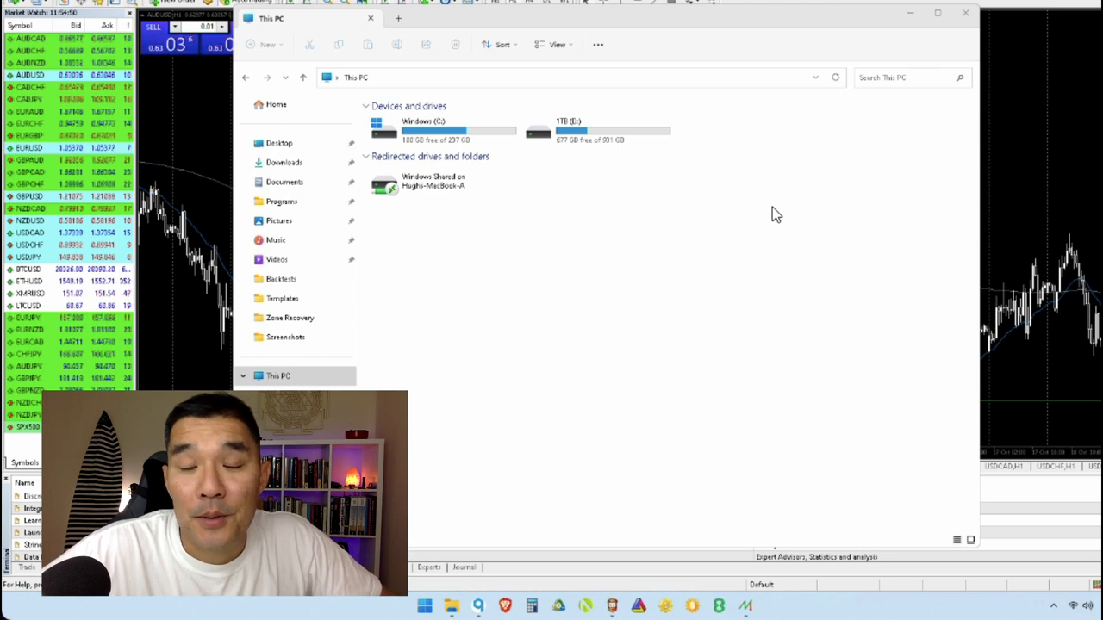
{"action": "mouse_move", "coordinate": [728, 215]}
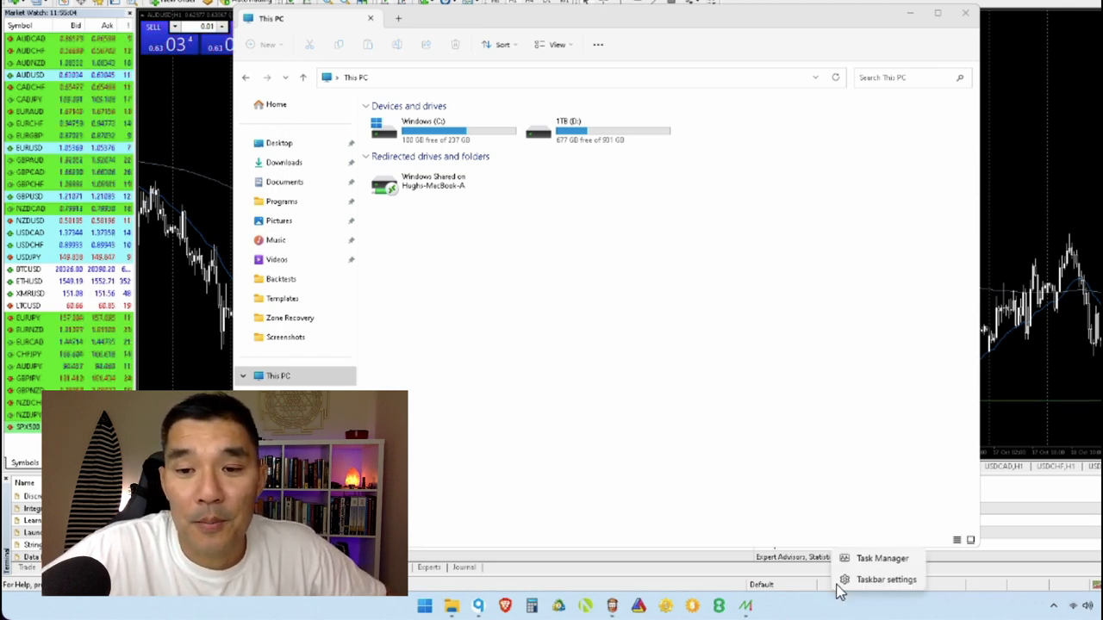
{"action": "left_click", "coordinate": [882, 558]}
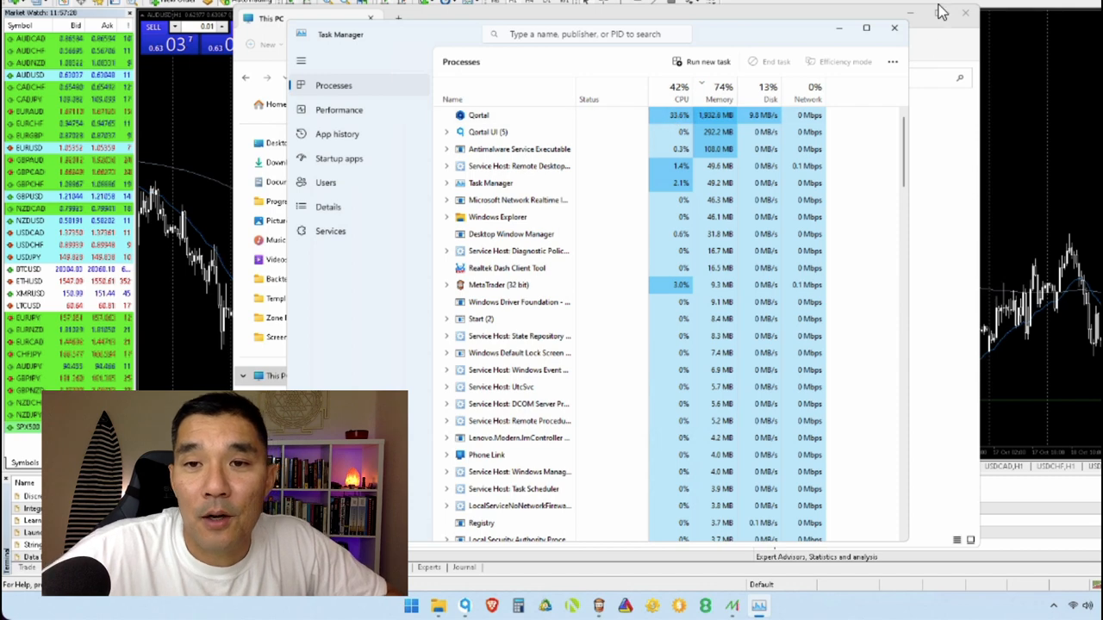
{"action": "left_click", "coordinate": [893, 28]}
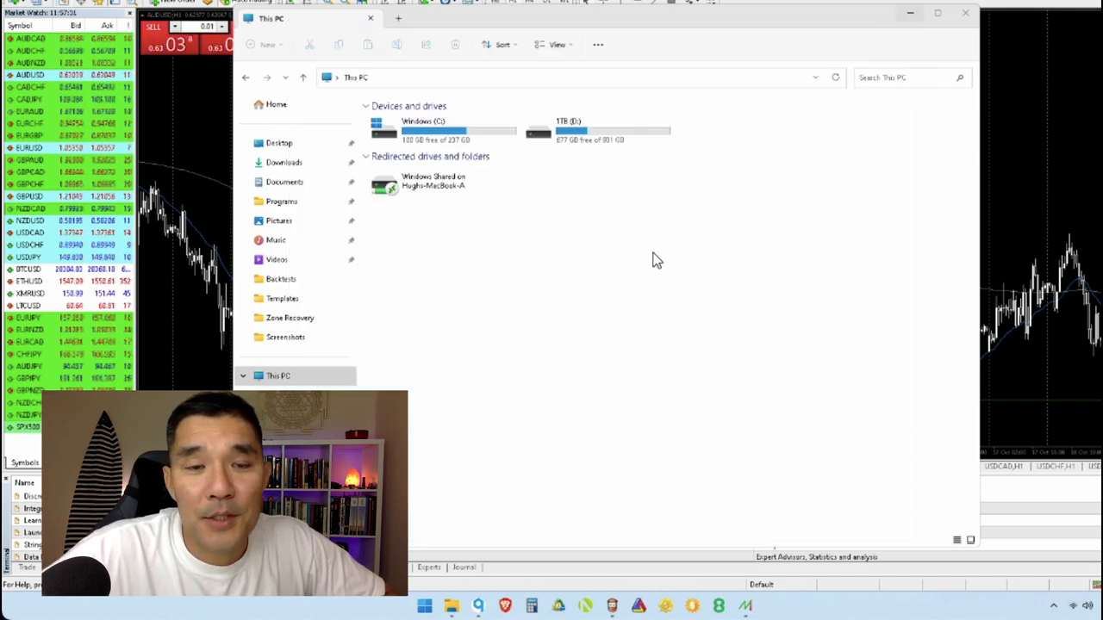